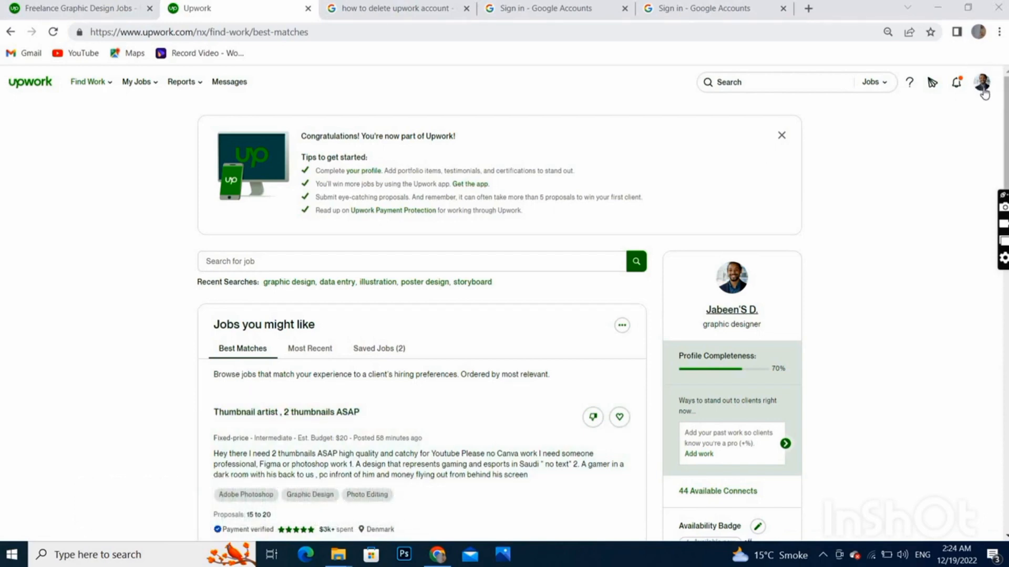
Step: Choose Settings from the profile avatar menu at top right
click(983, 82)
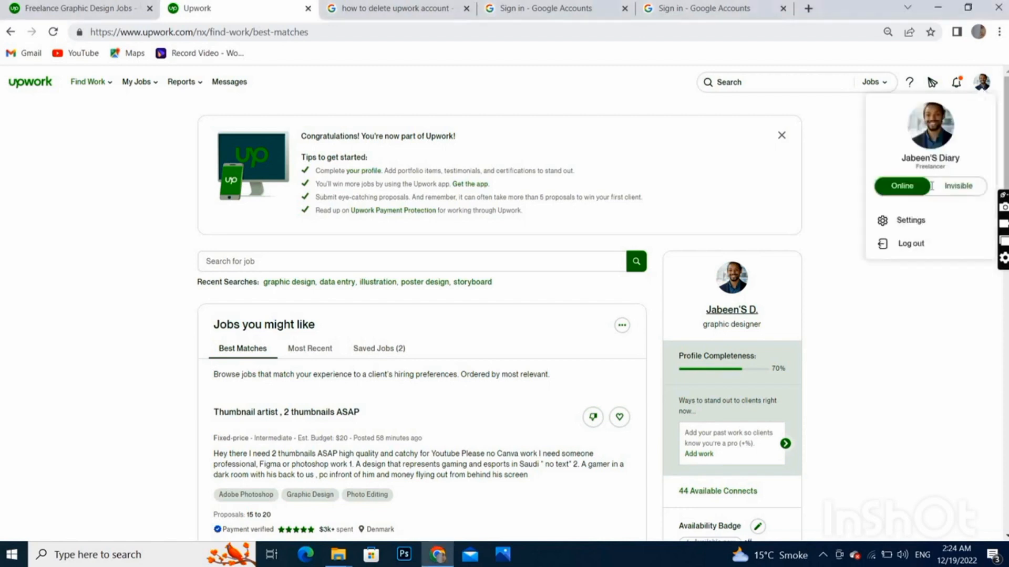
mouse_move(892, 225)
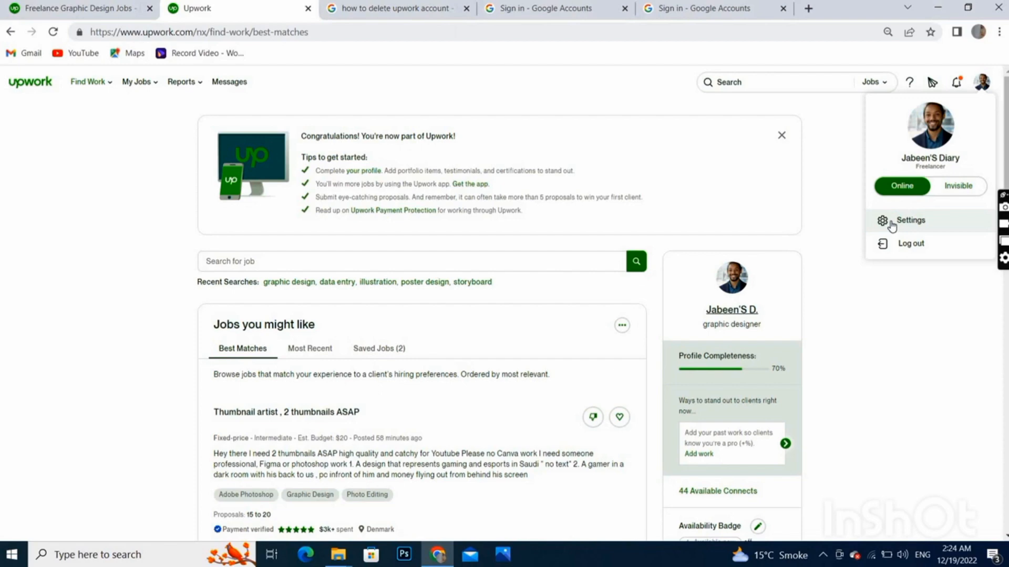
click(910, 220)
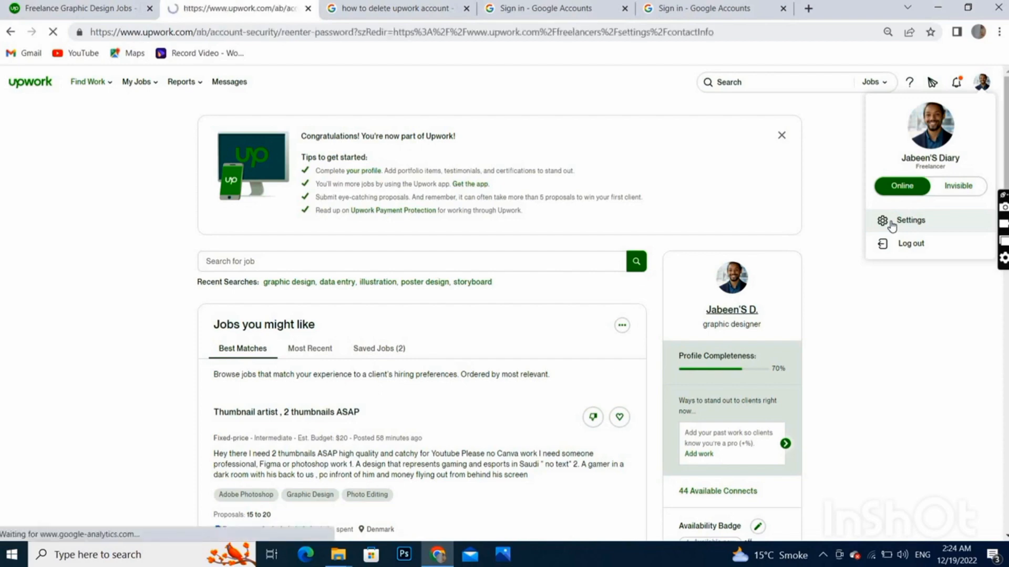
Step: Open the Contact Info settings page from the Settings sidebar
click(910, 220)
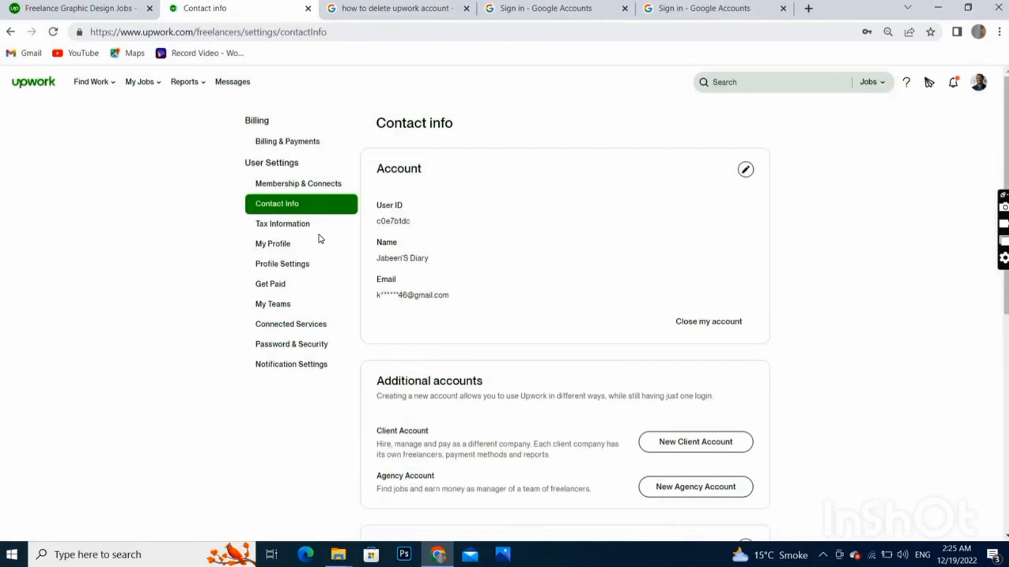
mouse_move(303, 123)
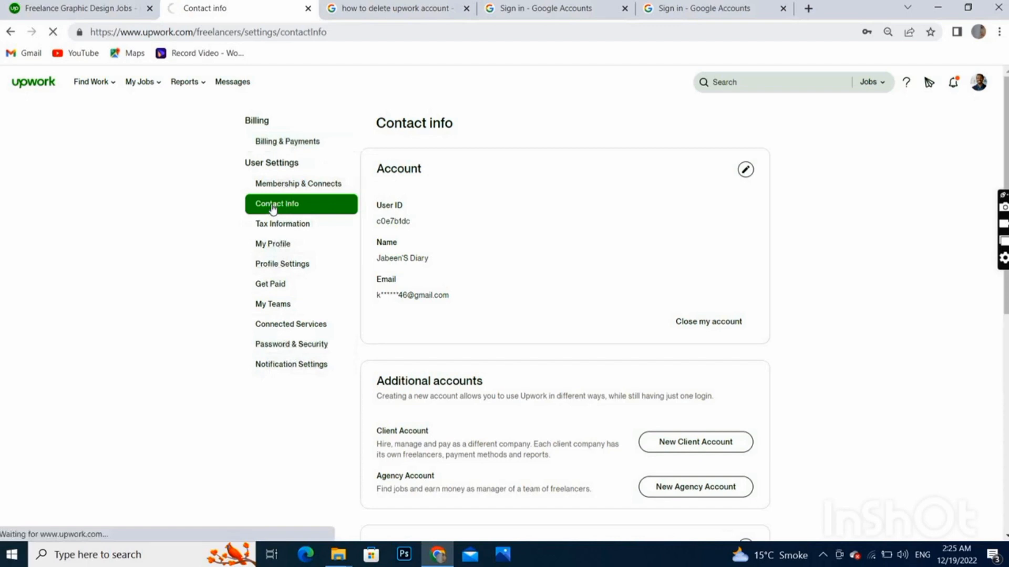
click(277, 203)
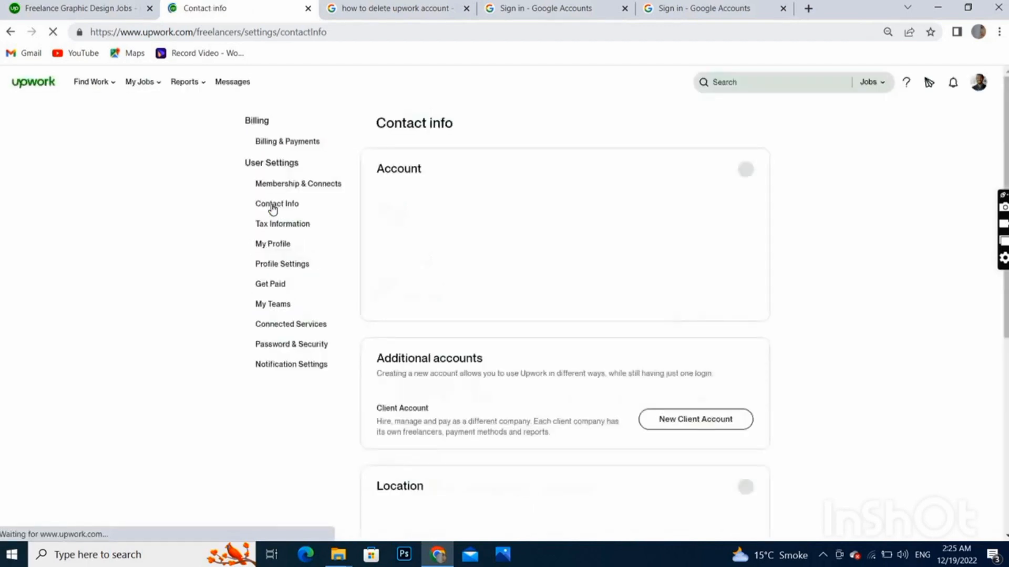
click(275, 204)
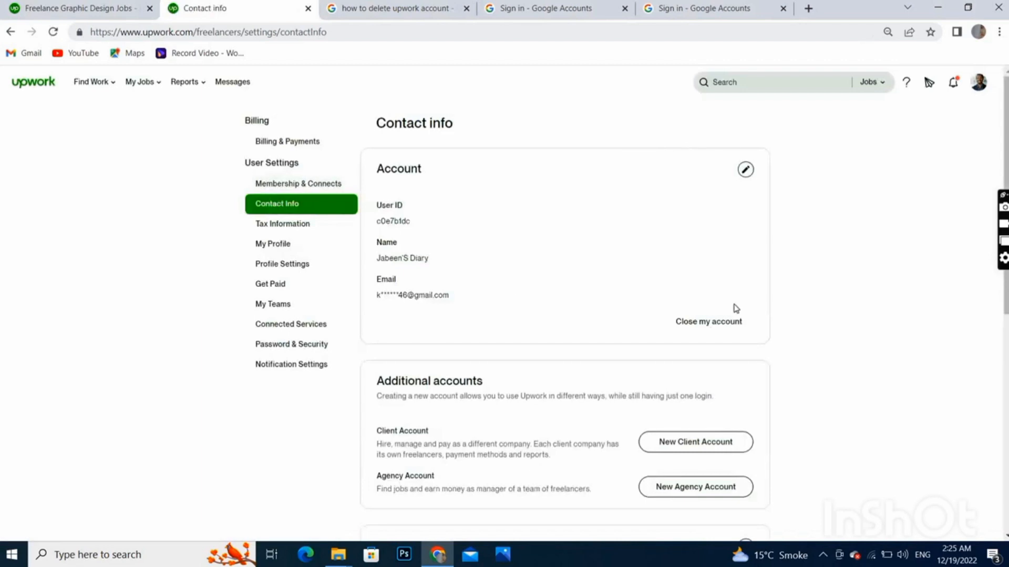
click(708, 322)
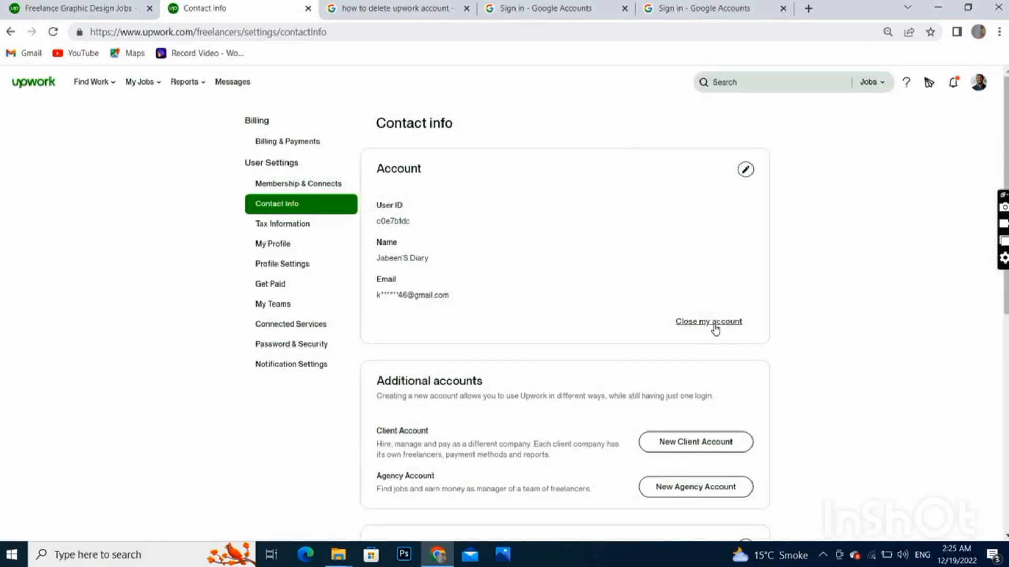
Step: Select 'Close my account' in the Account section
click(708, 321)
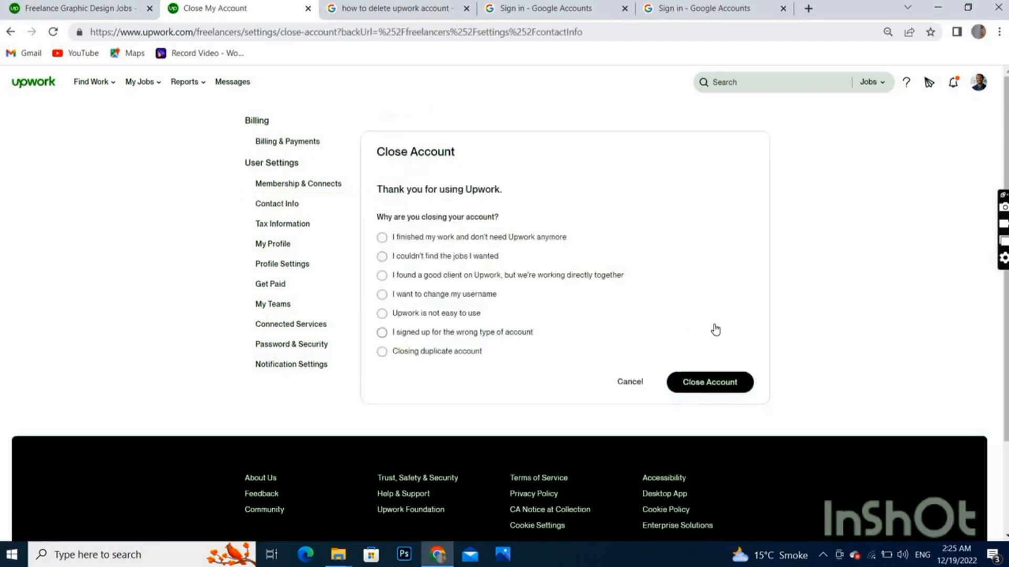
mouse_move(420, 200)
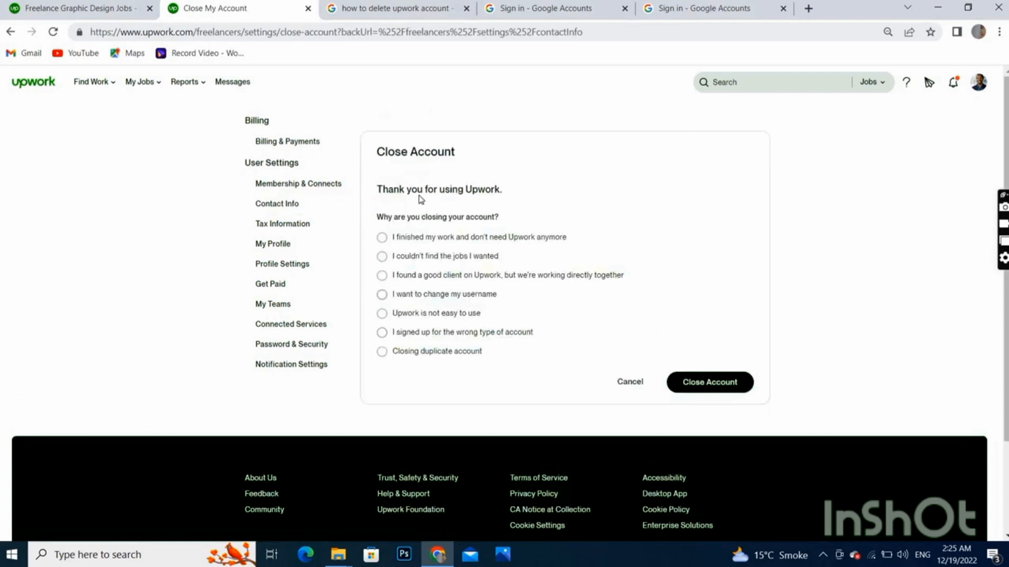
mouse_move(458, 243)
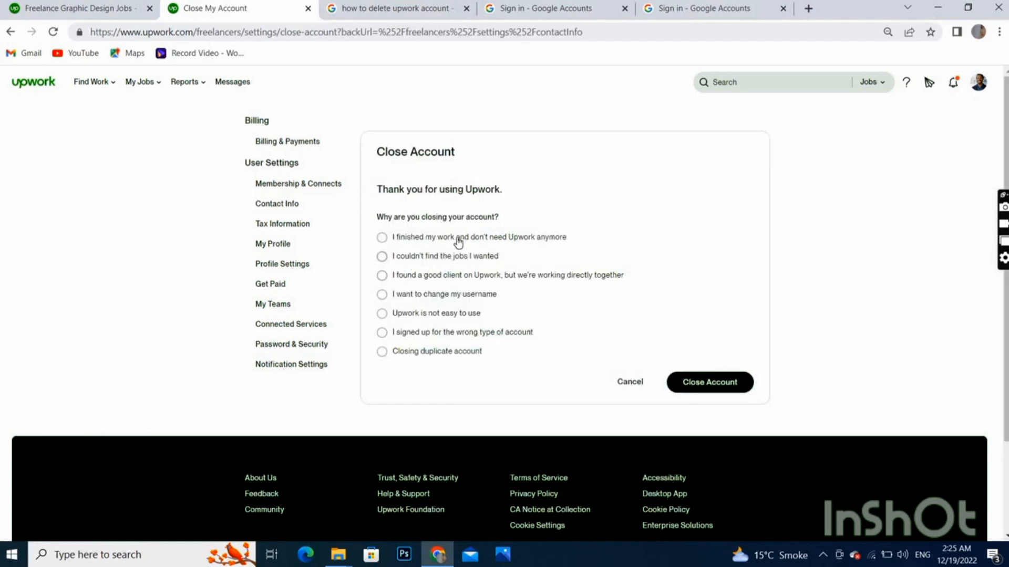
mouse_move(398, 275)
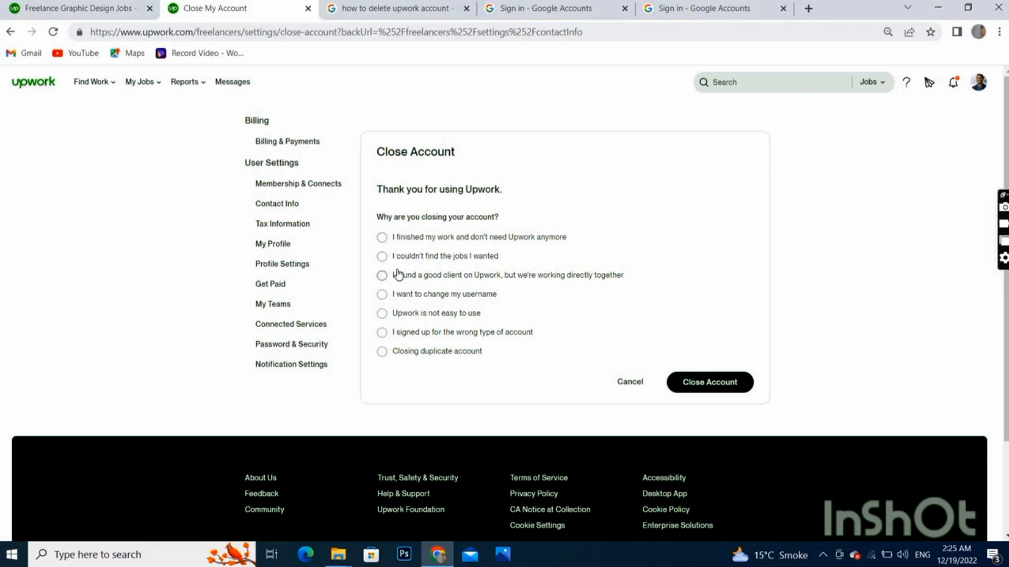
mouse_move(382, 290)
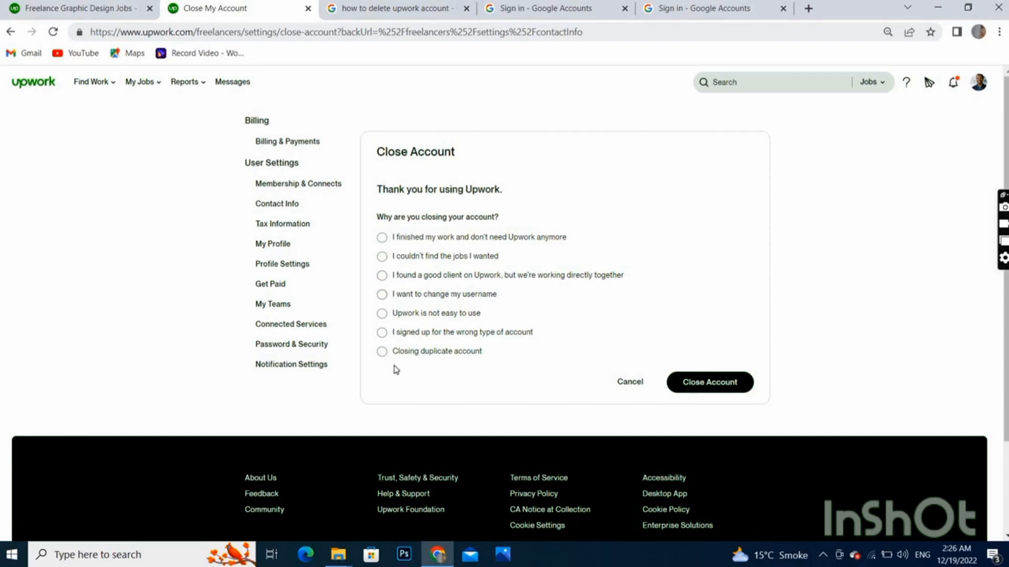
Step: Pick 'Upwork is not easy to use' as the reason and submit the account closure
click(381, 351)
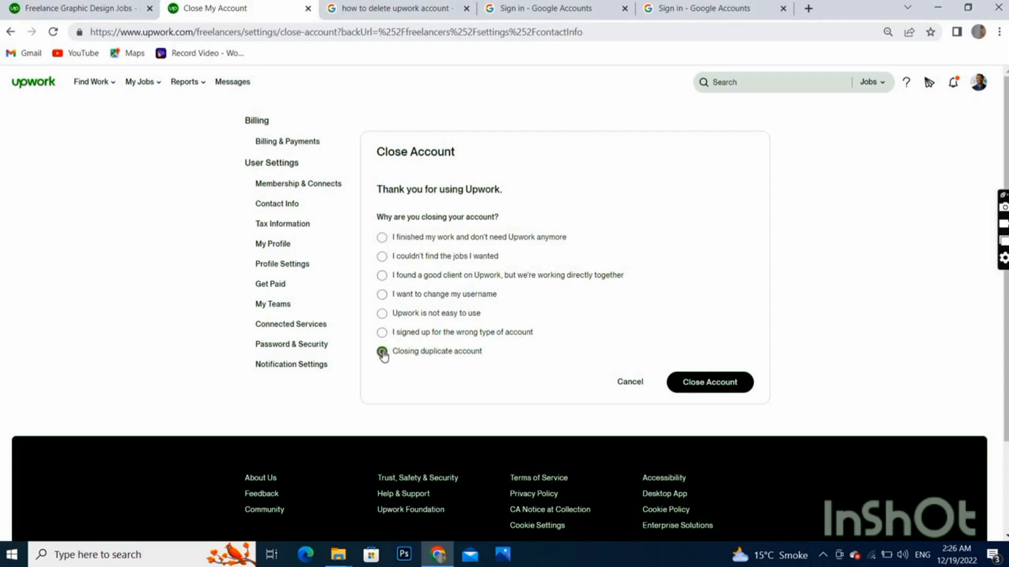
click(381, 313)
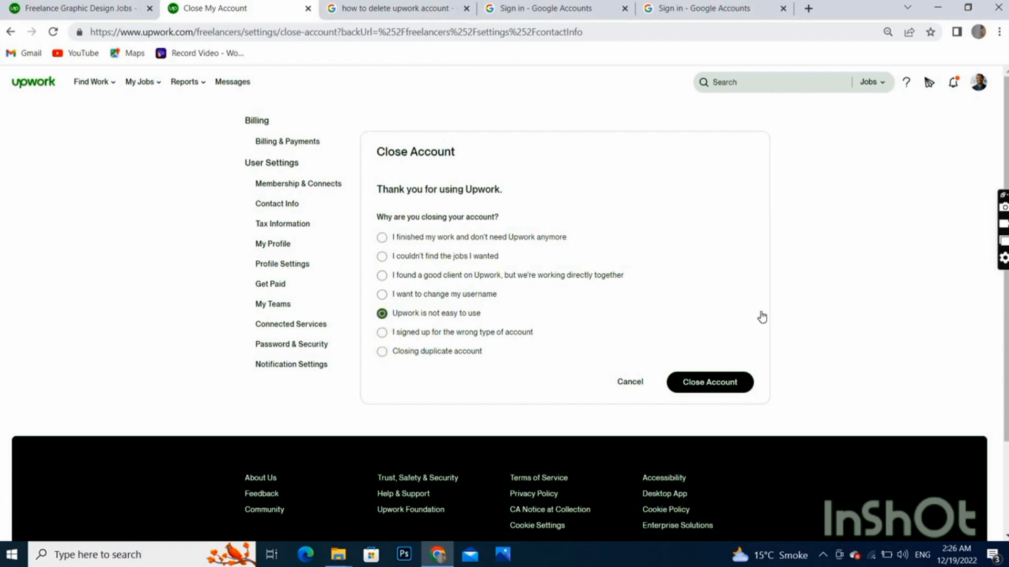
click(708, 381)
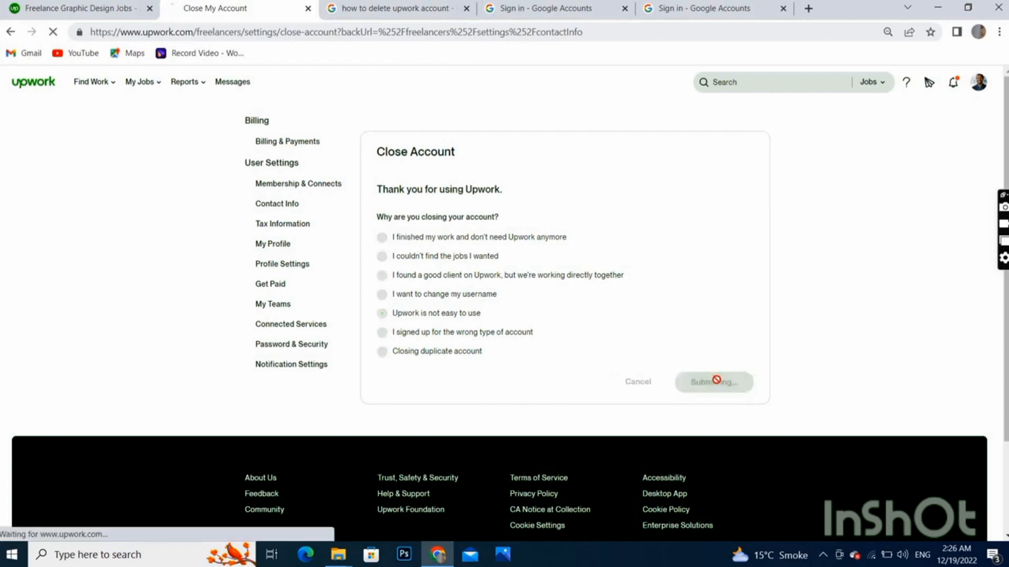
click(713, 381)
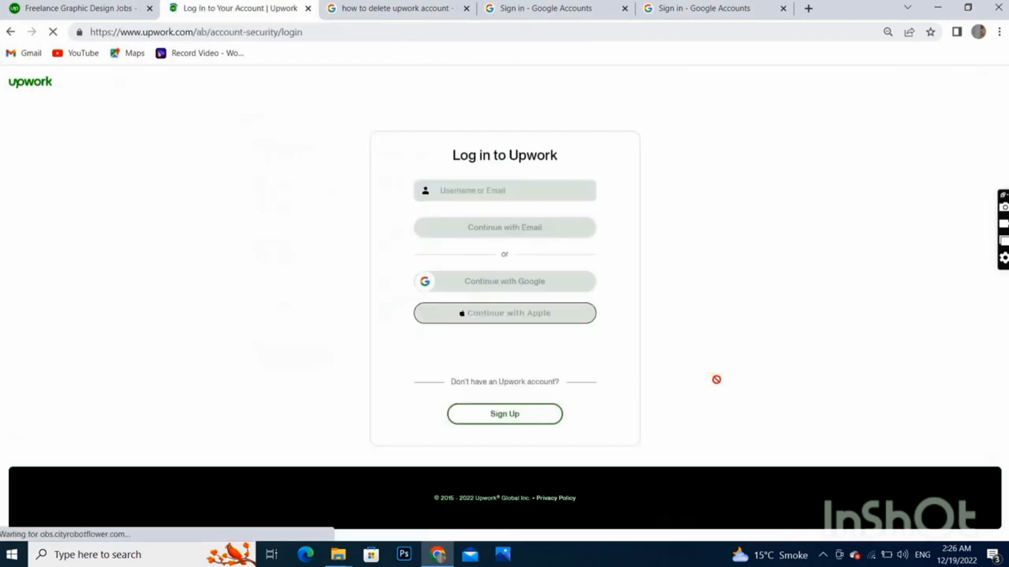